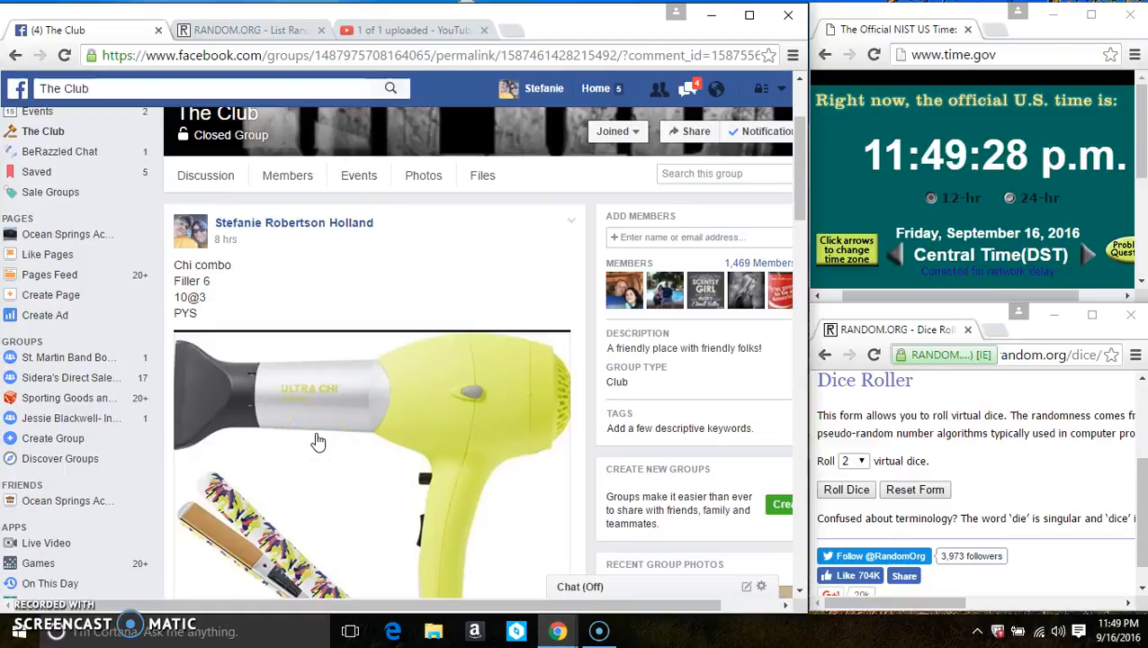
# Scroll the giveaway post down to its latest replies and the comment box
pyautogui.scroll(-3)
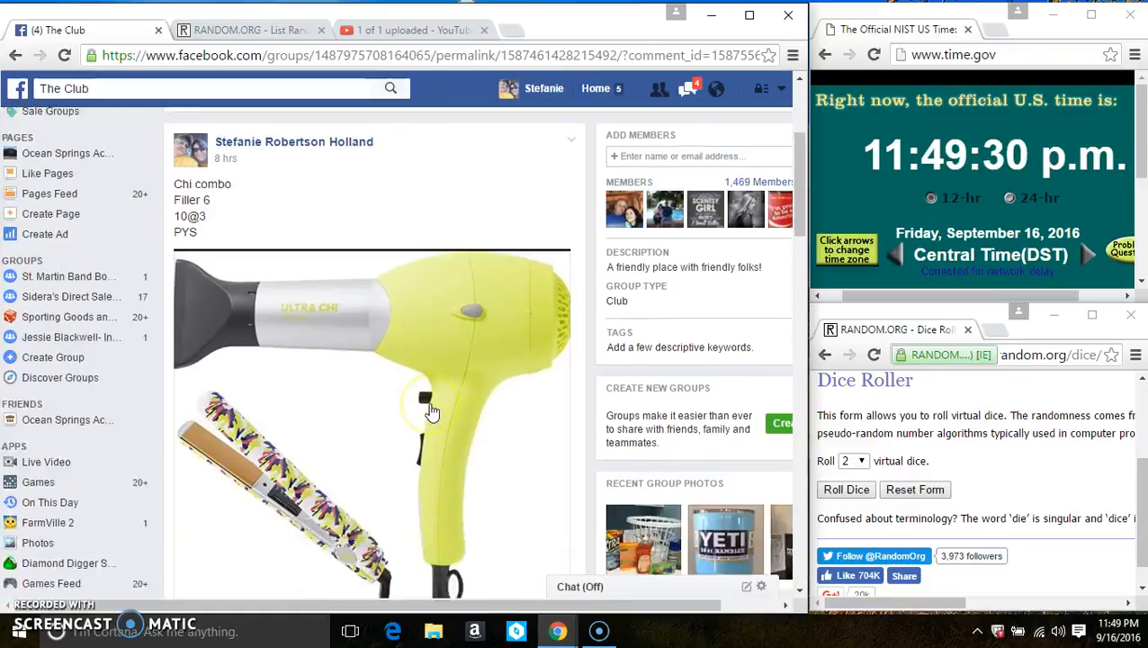
pyautogui.scroll(-3)
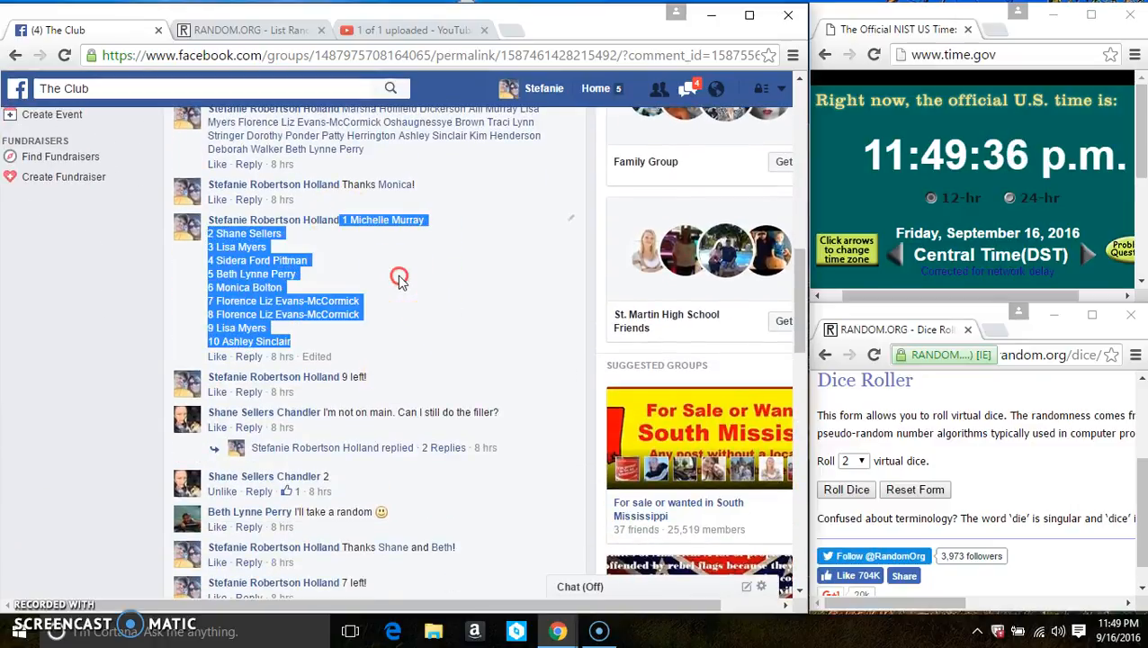
pyautogui.scroll(-3)
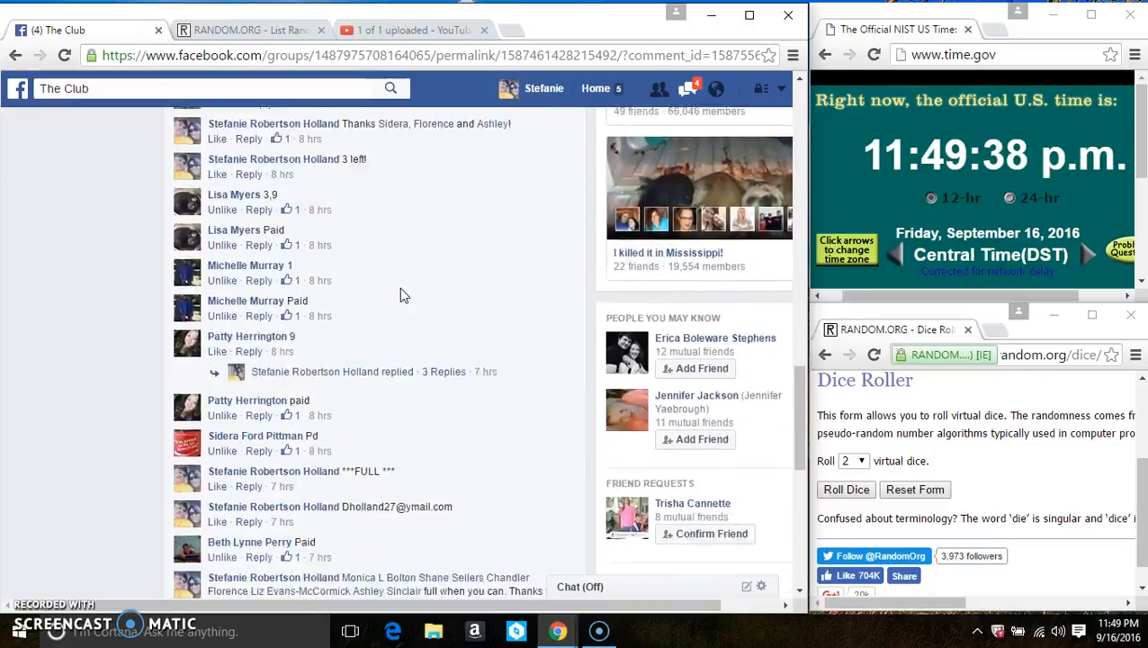
pyautogui.scroll(-3)
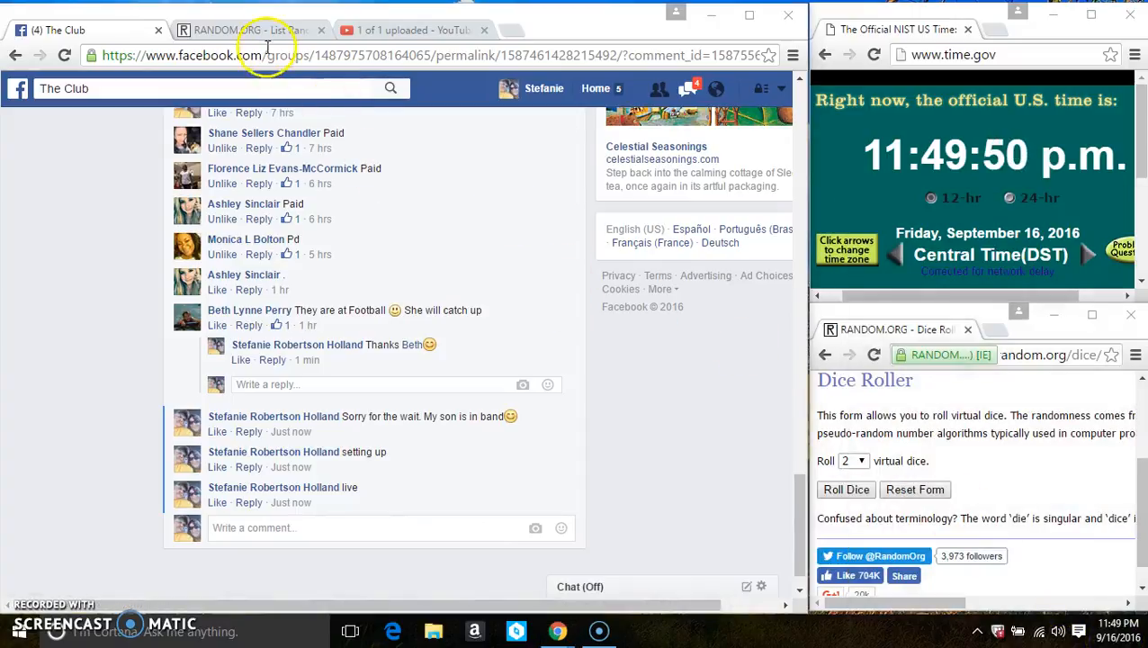
# Roll two virtual dice in the Dice Roller beside the ten-name List Randomizer
pyautogui.rightClick(317, 482)
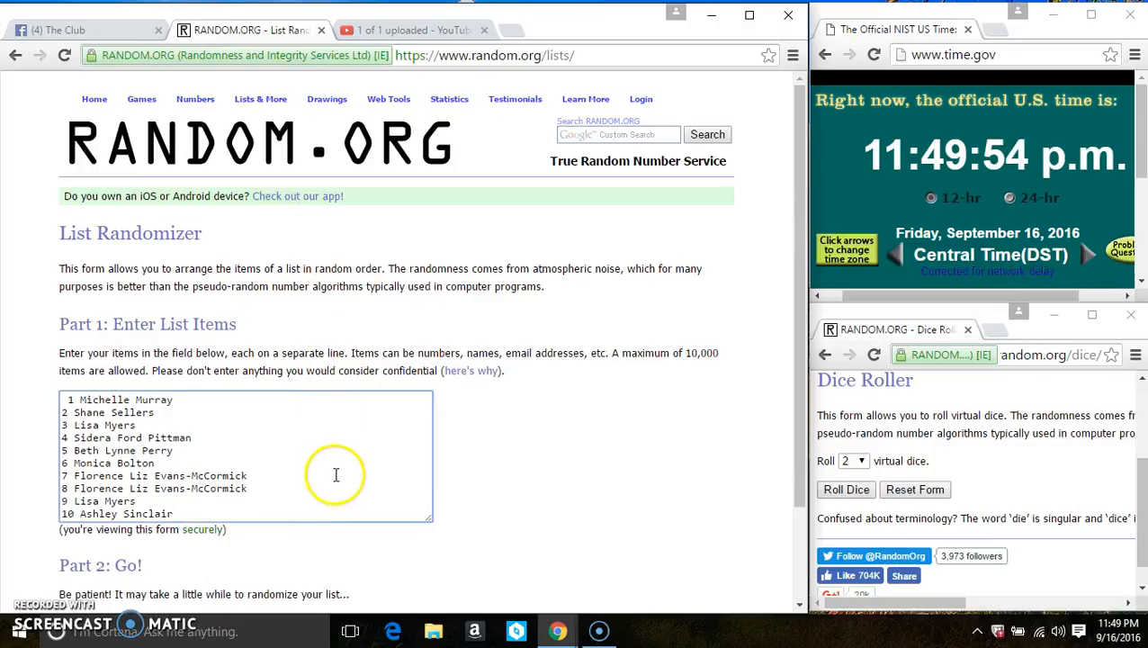
pyautogui.scroll(-3)
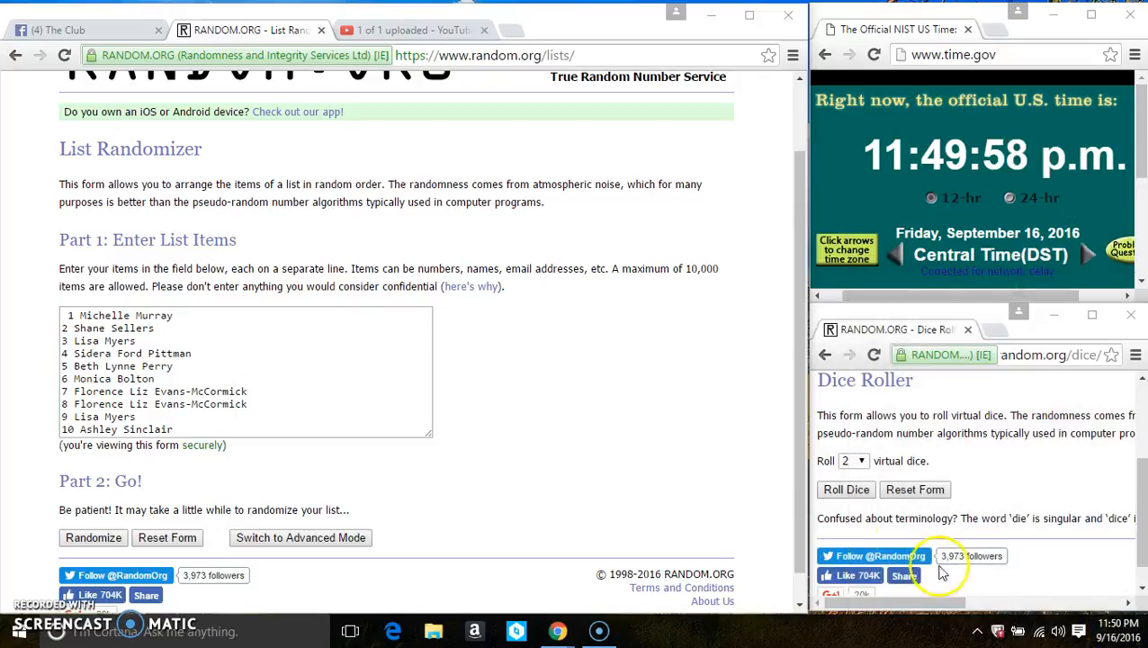
pyautogui.click(846, 490)
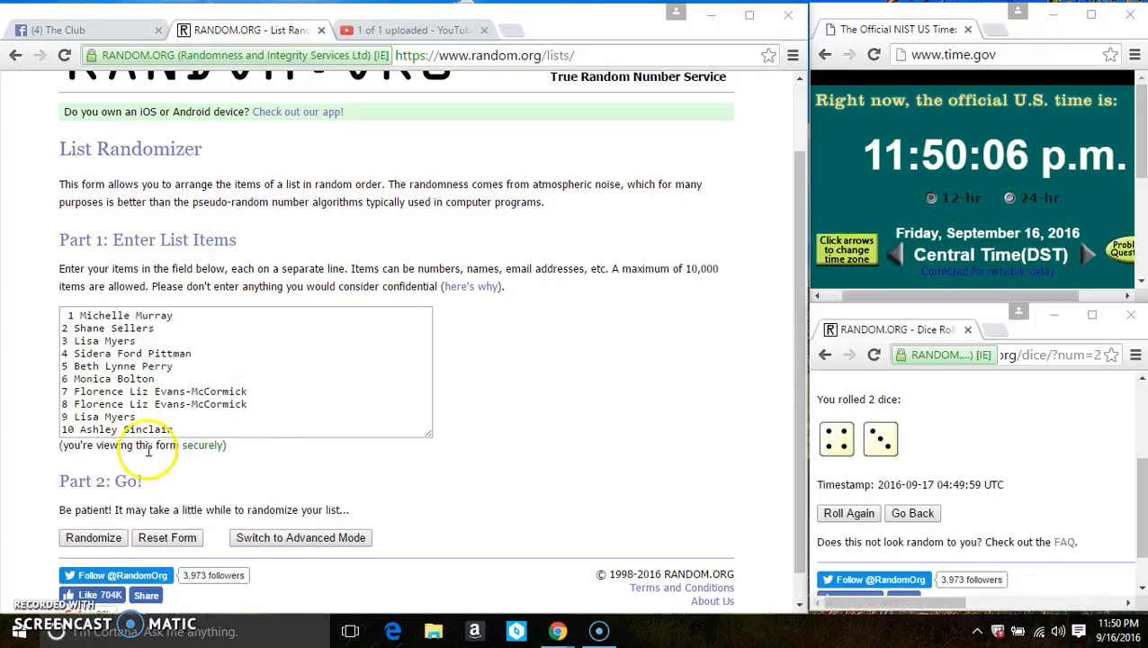
# Randomize the ten names seven times in a row, then go back to The Club group post
pyautogui.click(94, 537)
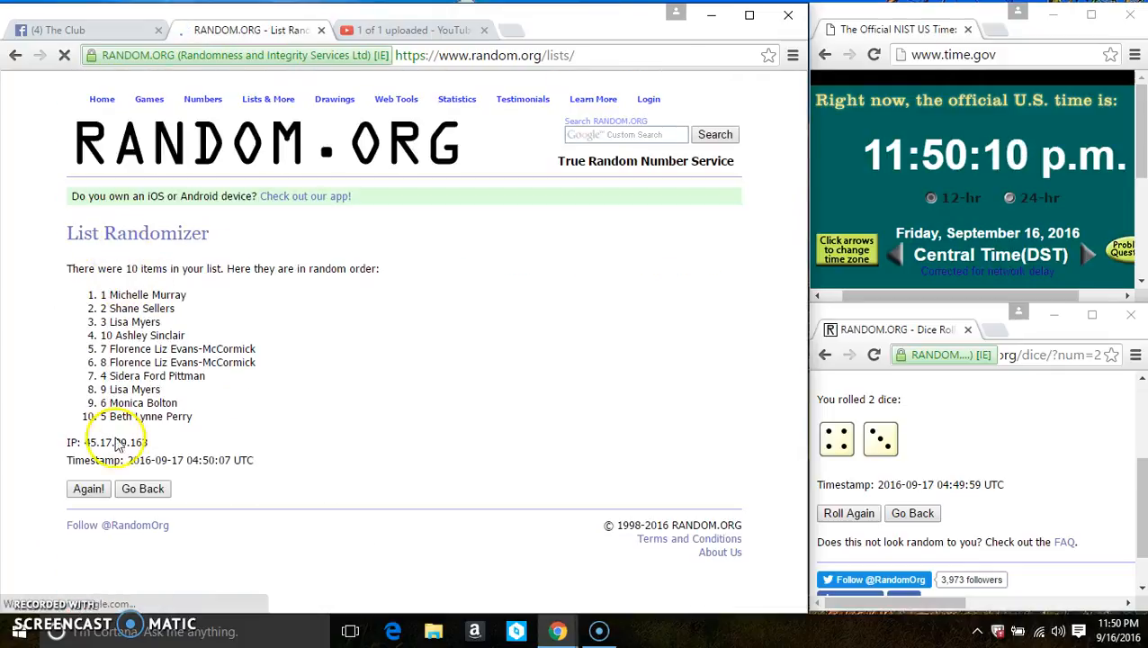
pyautogui.click(88, 489)
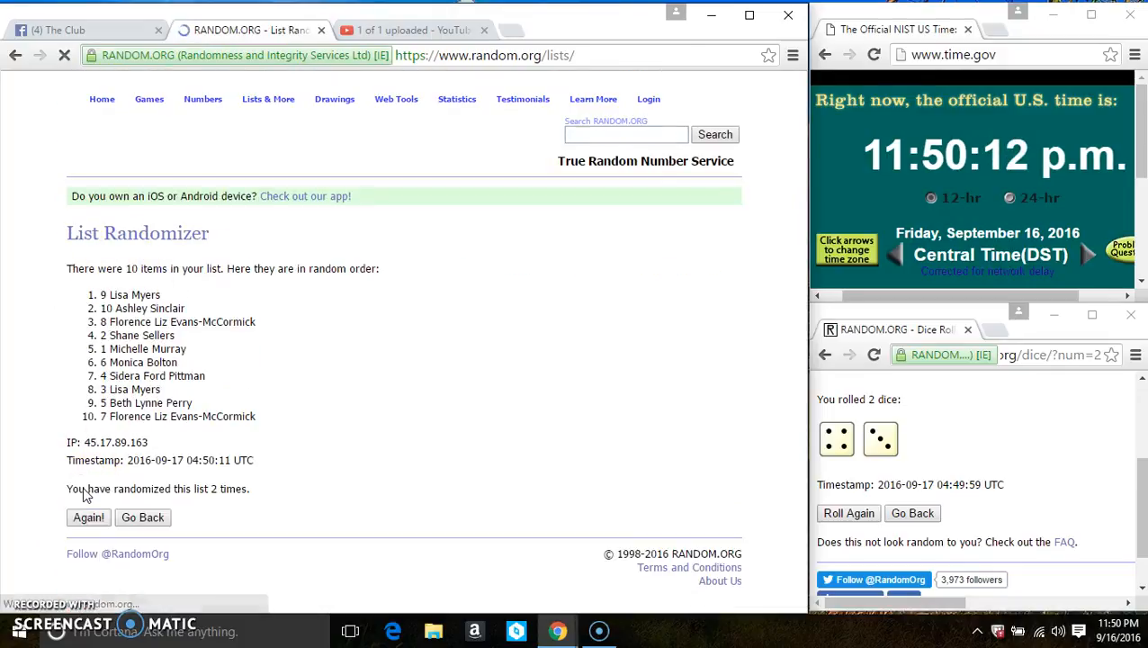
pyautogui.click(88, 518)
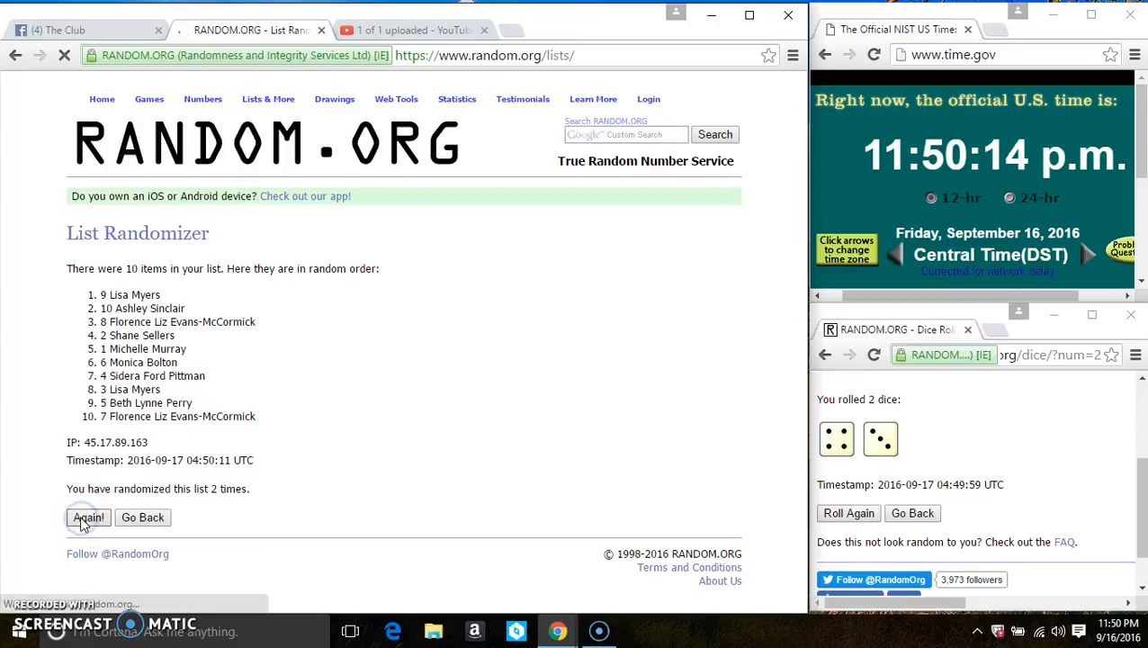
pyautogui.click(87, 519)
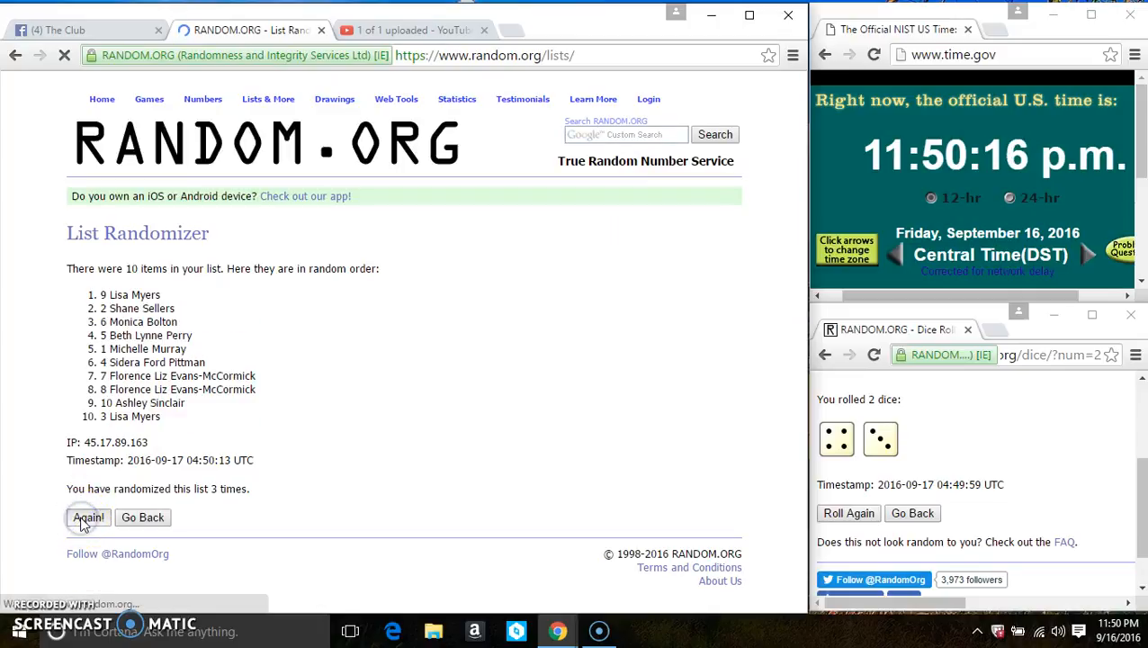
pyautogui.click(87, 518)
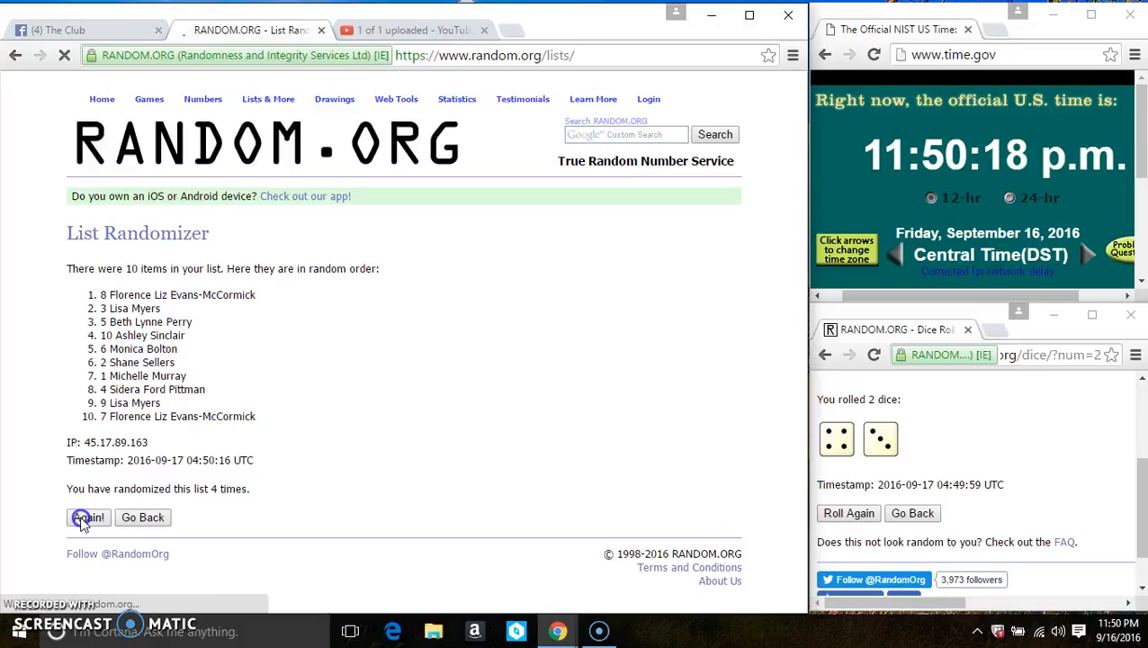
pyautogui.click(86, 519)
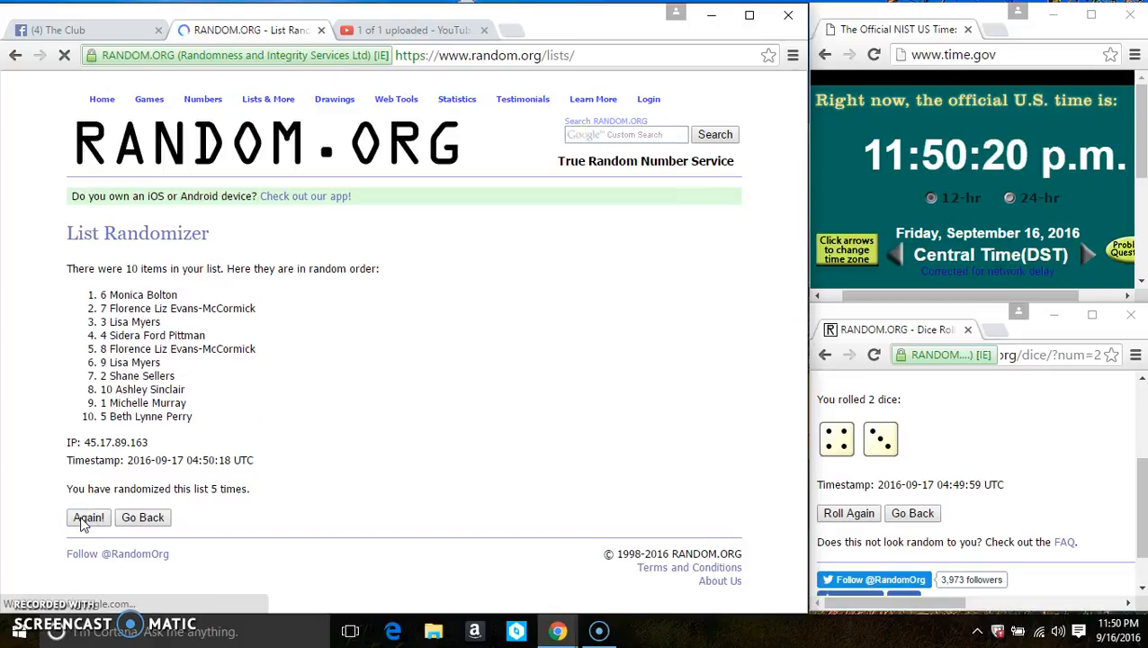
pyautogui.click(86, 516)
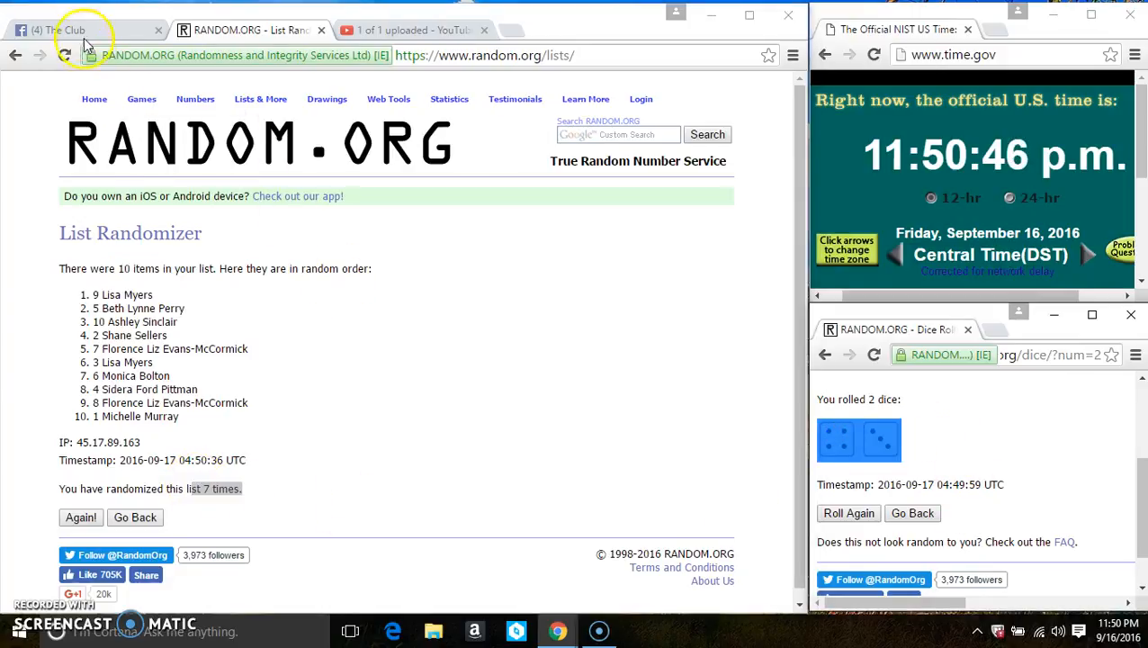
pyautogui.click(80, 29)
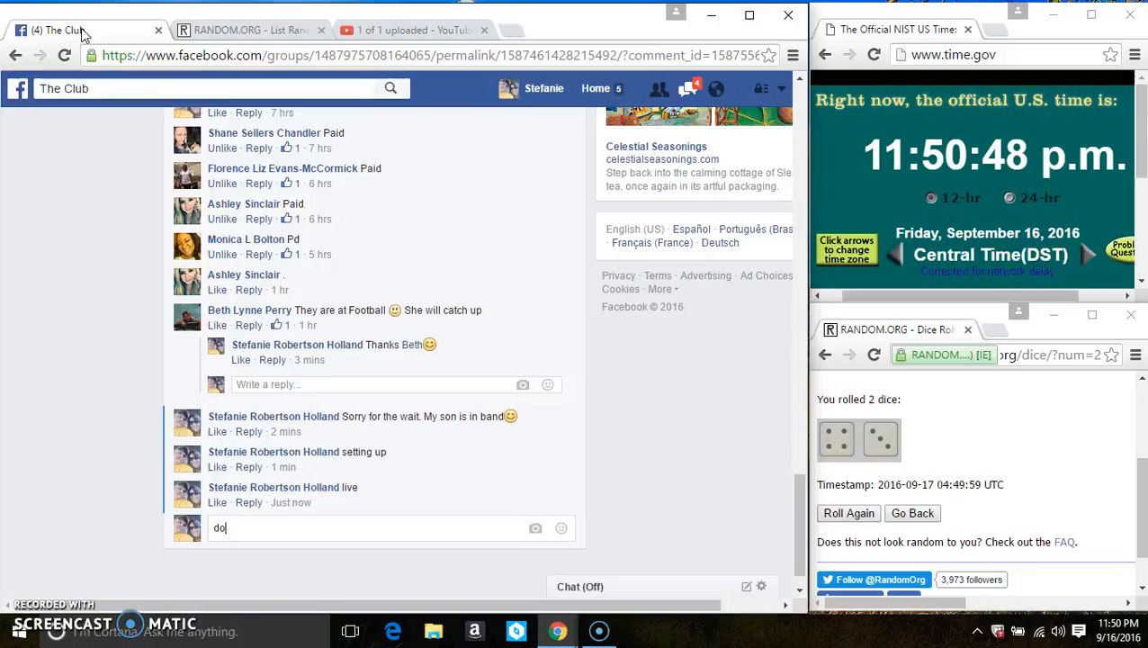